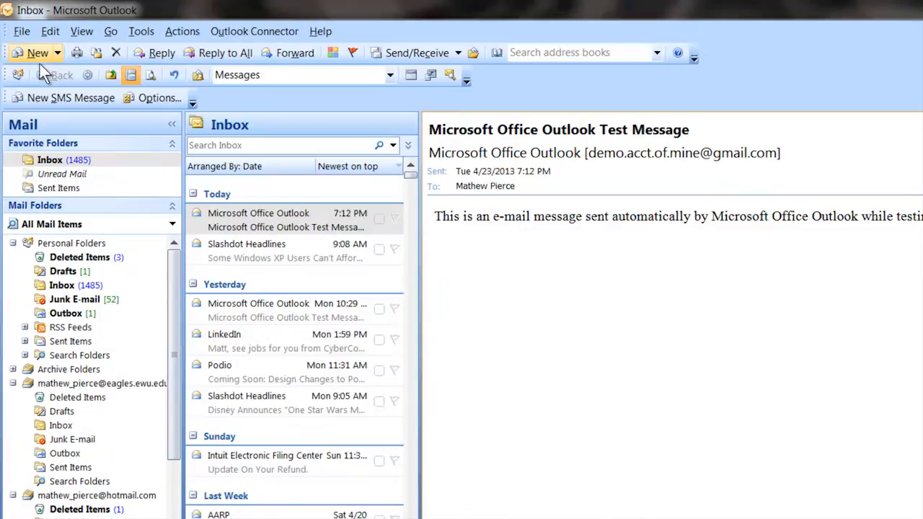
Start a new blank Untitled Message from the Standard toolbar
click(32, 52)
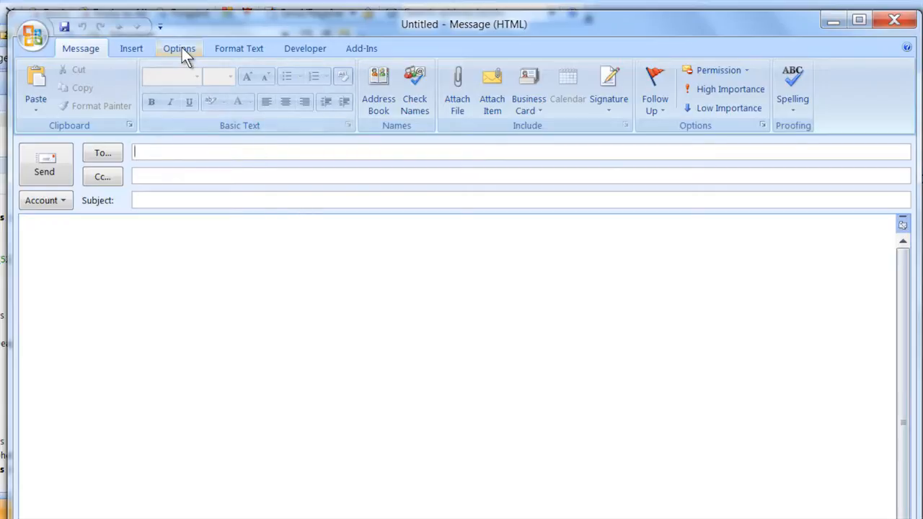
Show the message's Options ribbon with its Tracking group
click(179, 49)
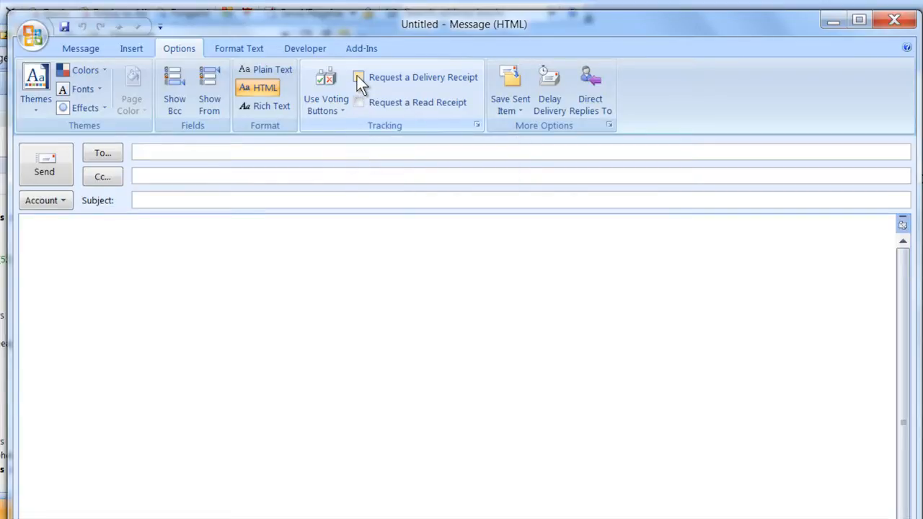
Request both a Delivery Receipt and a Read Receipt for the message
click(357, 78)
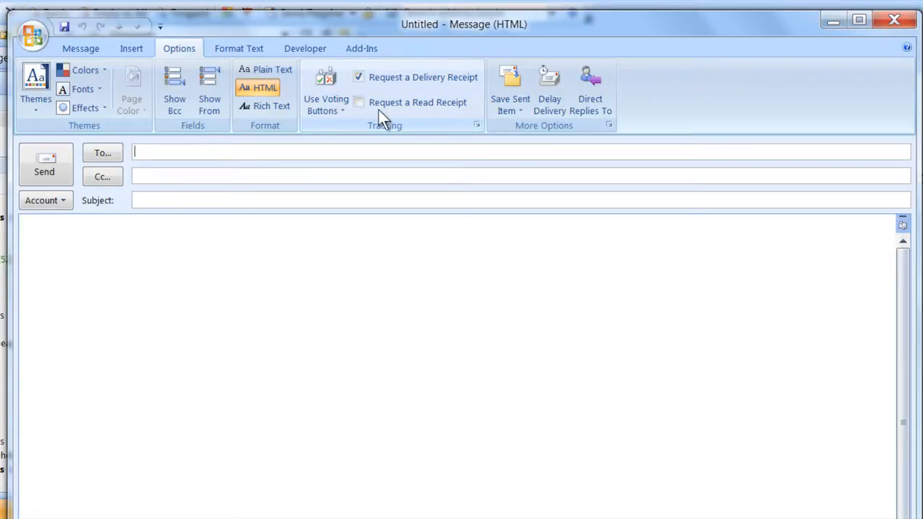
click(357, 101)
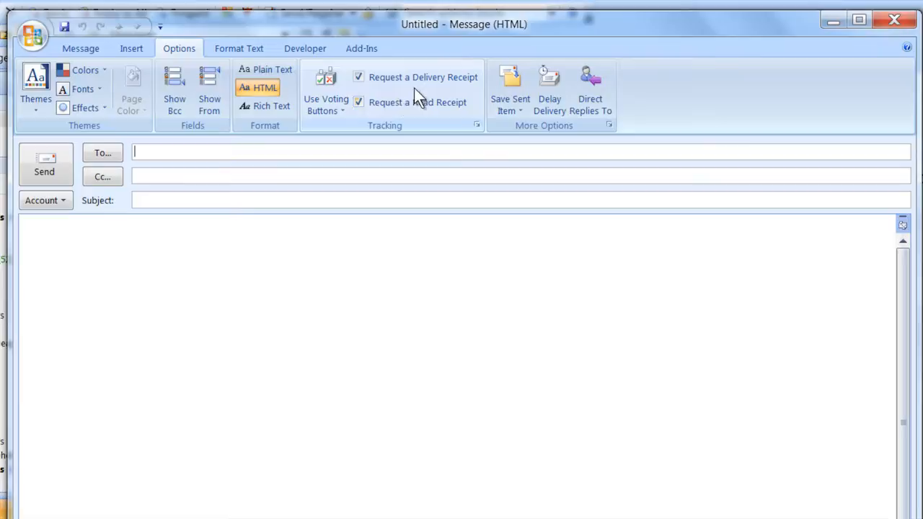